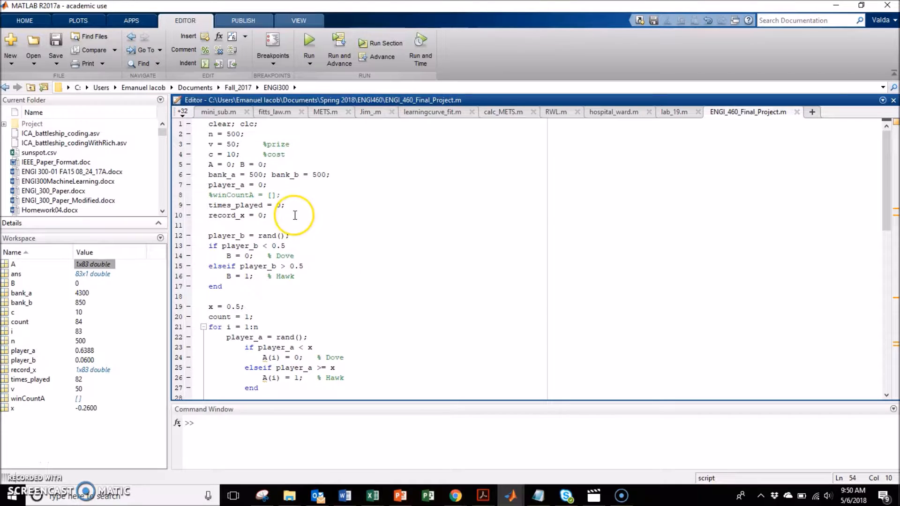
mouse_move(242, 145)
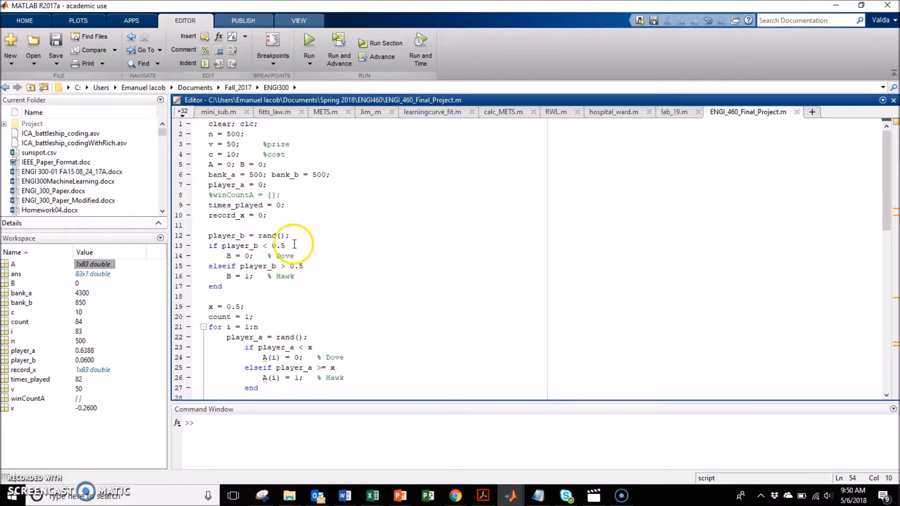
mouse_move(228, 175)
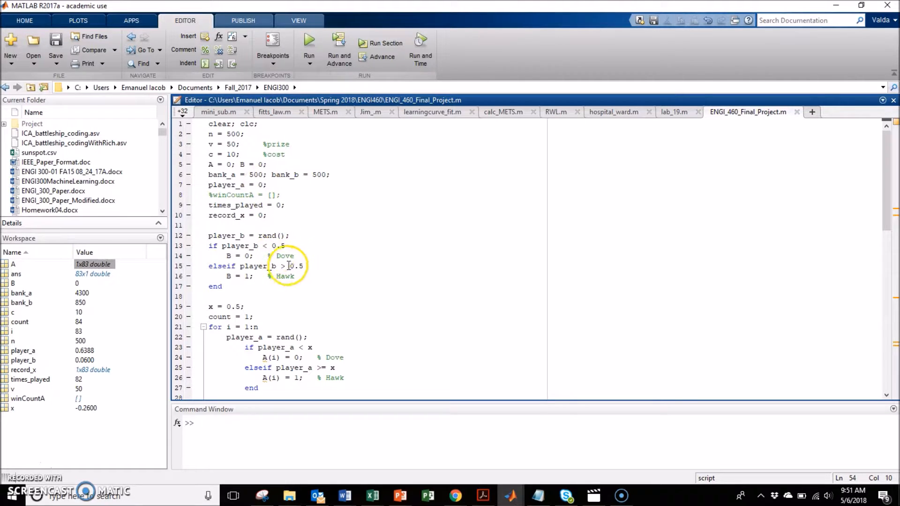
mouse_move(358, 241)
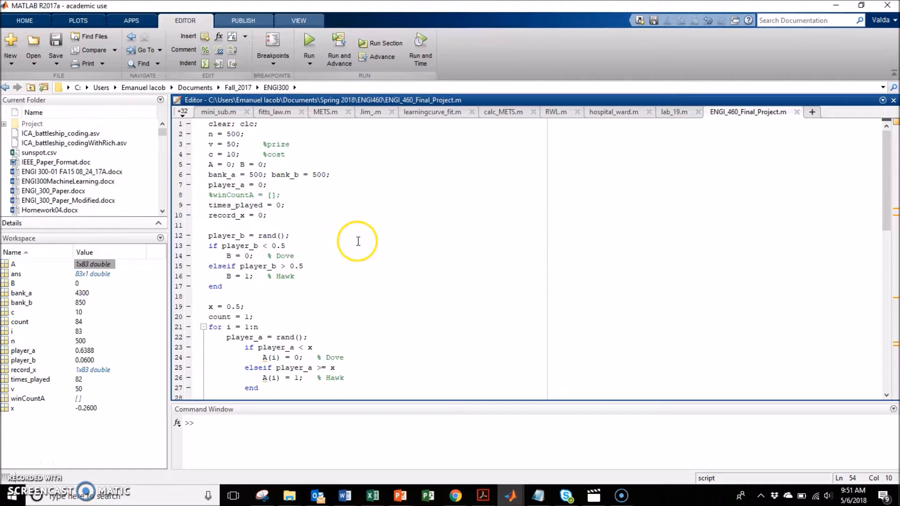
mouse_move(215, 238)
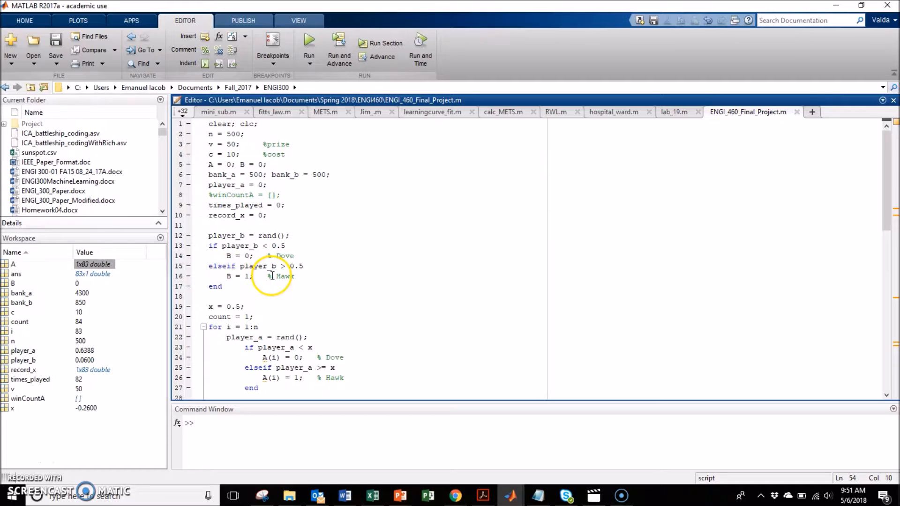
mouse_move(291, 278)
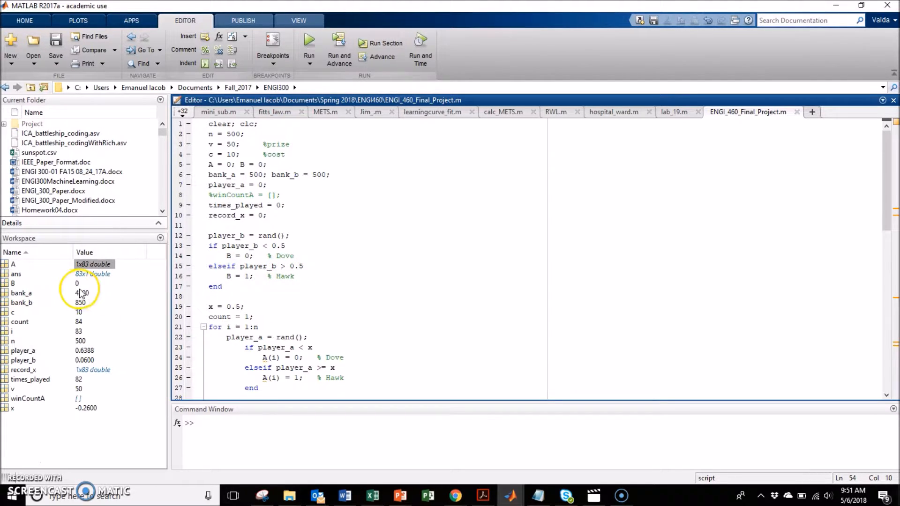
mouse_move(737, 254)
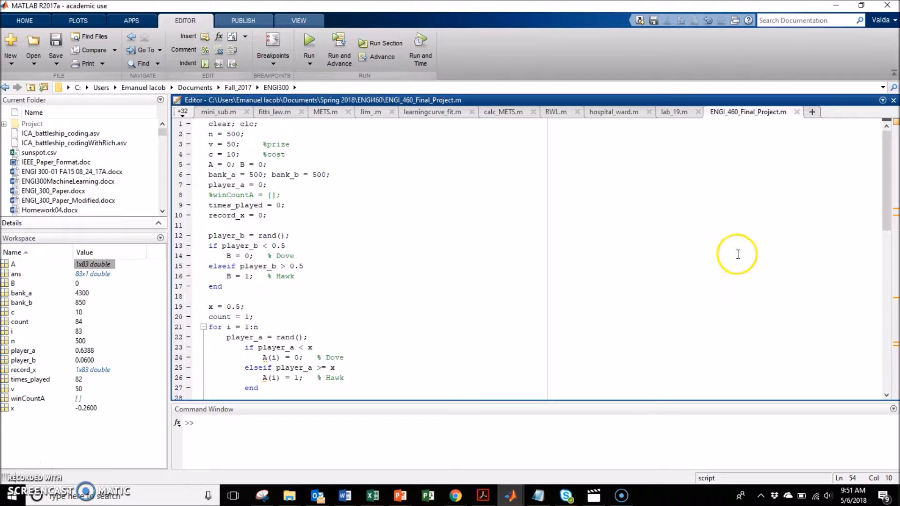
- Scroll to Player A's Hawk-or-Dove loop and highlight every use of x
scroll(down, 3)
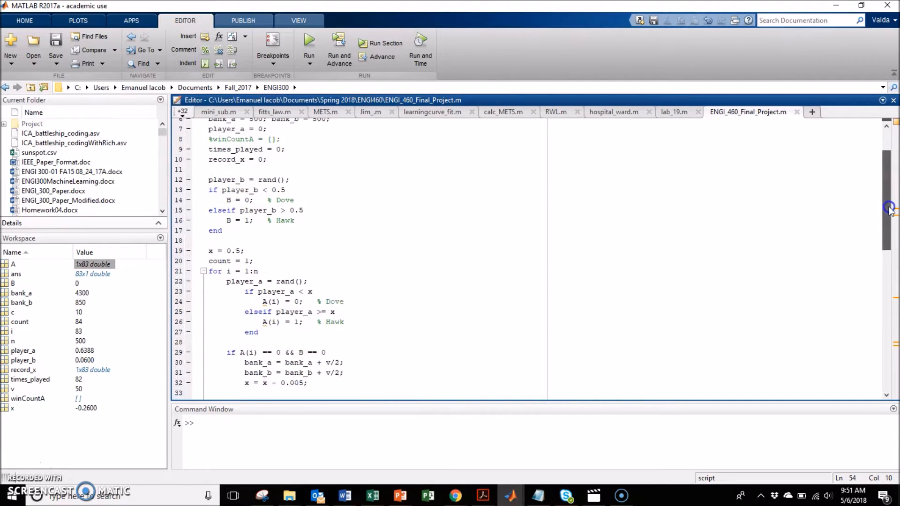
scroll(down, 3)
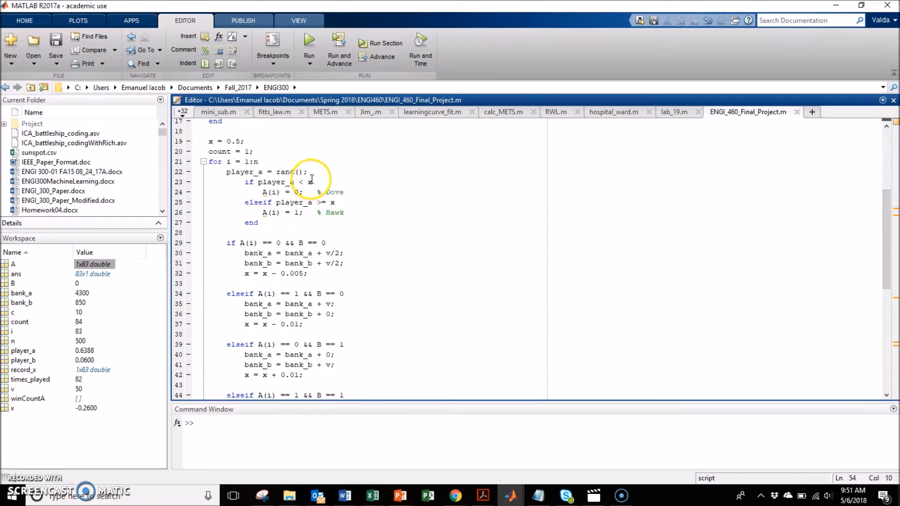
mouse_move(310, 192)
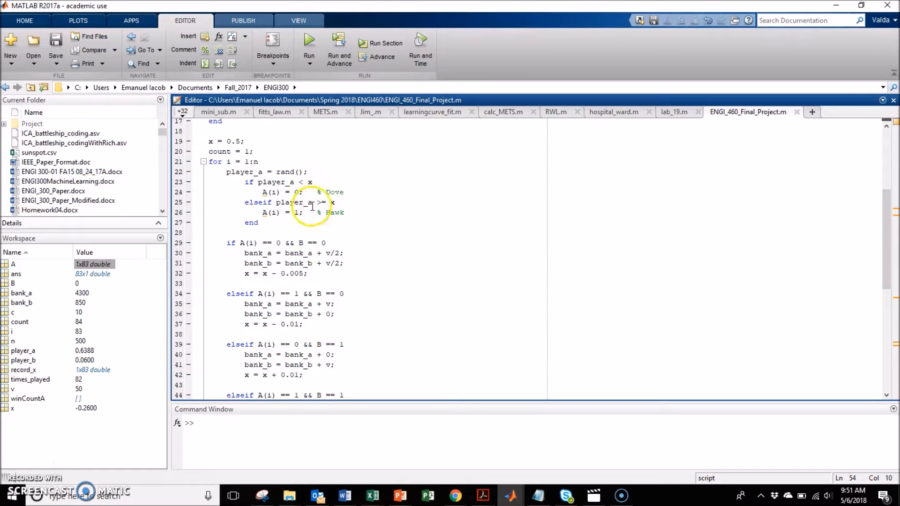
mouse_move(307, 325)
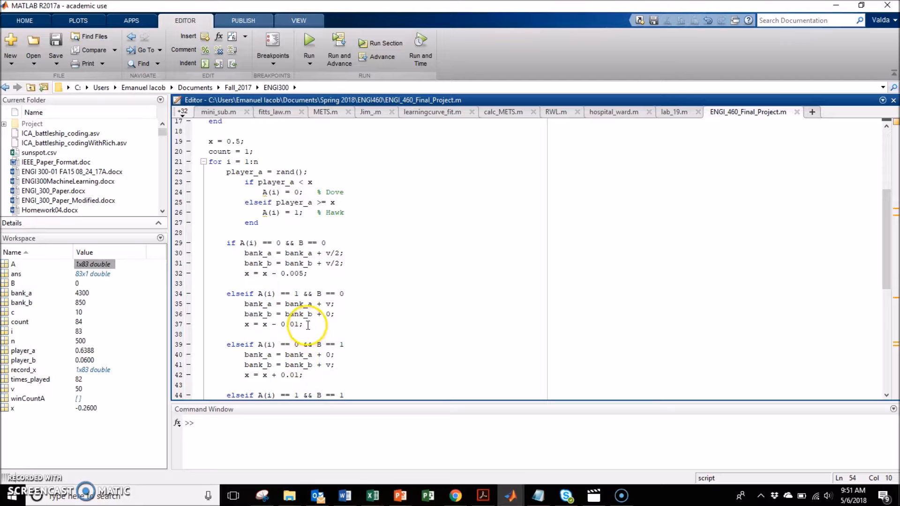
triple_click(270, 324)
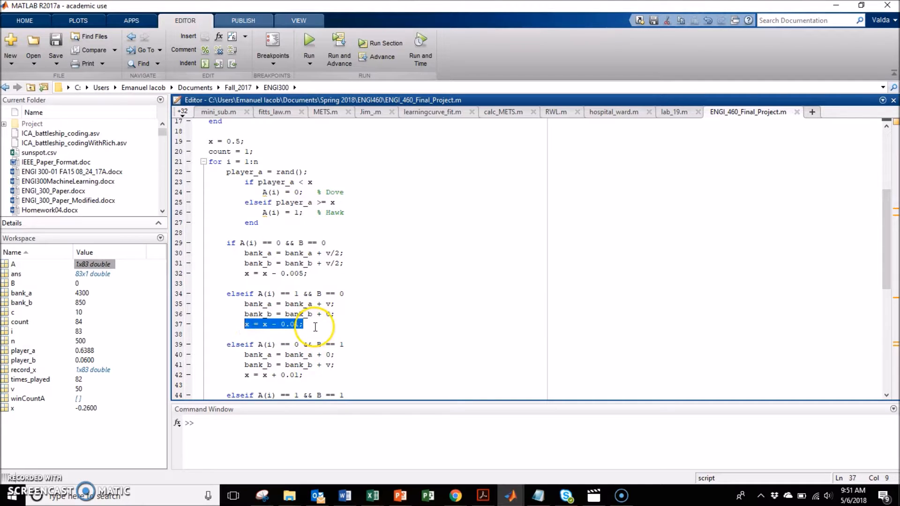
mouse_move(306, 182)
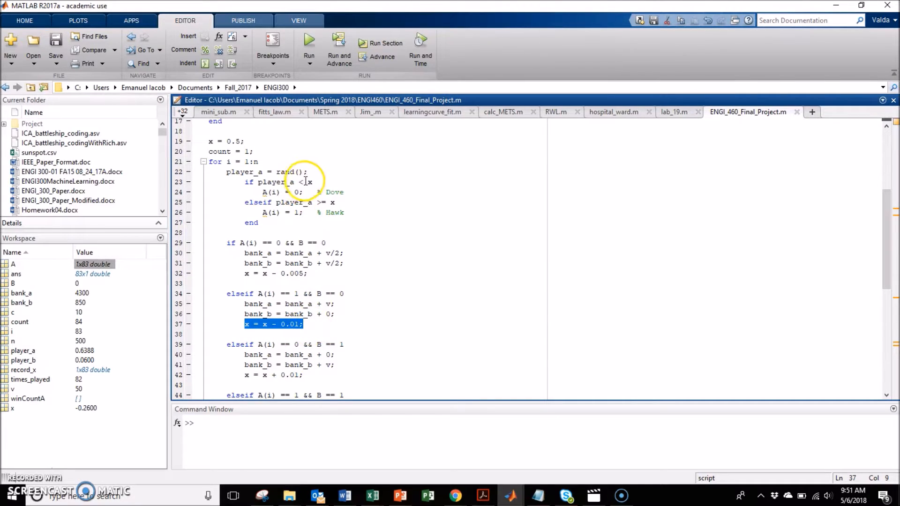
click(310, 182)
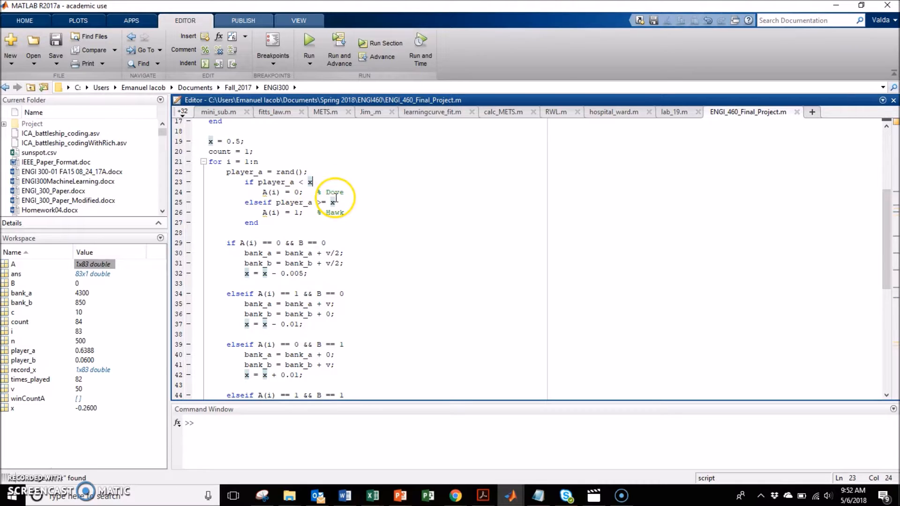
click(335, 192)
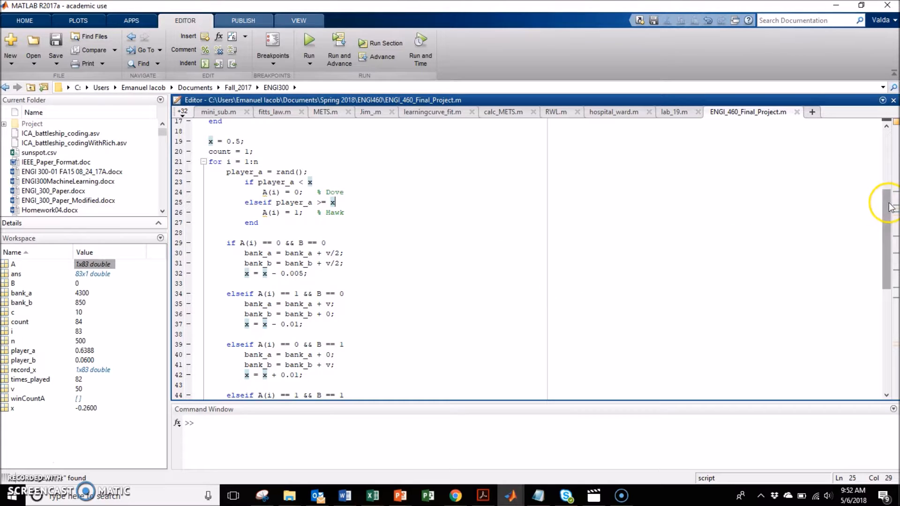
- Scroll down to the if/elseif payoff branches on lines 29–48
scroll(down, 3)
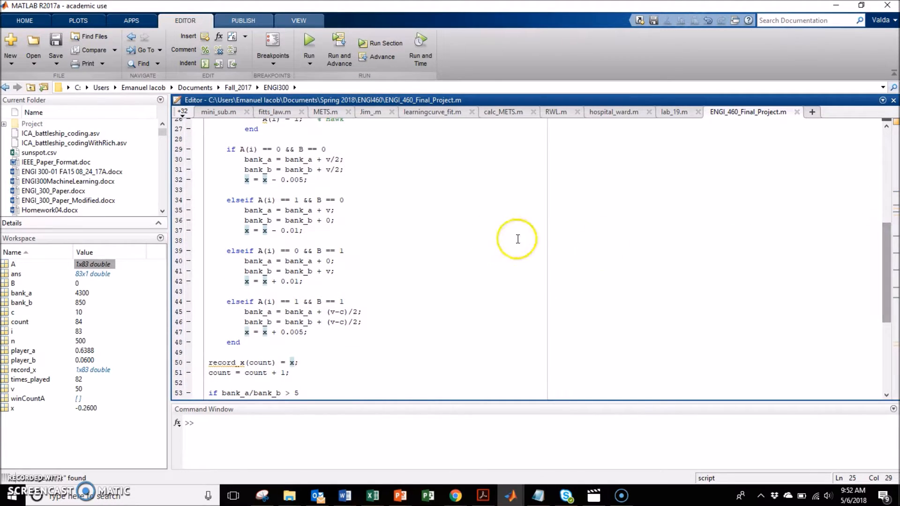
mouse_move(256, 210)
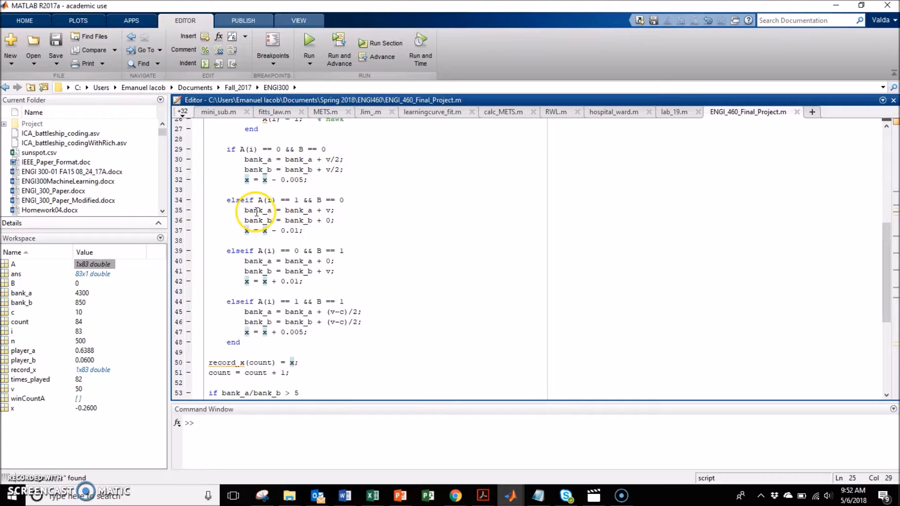
mouse_move(337, 202)
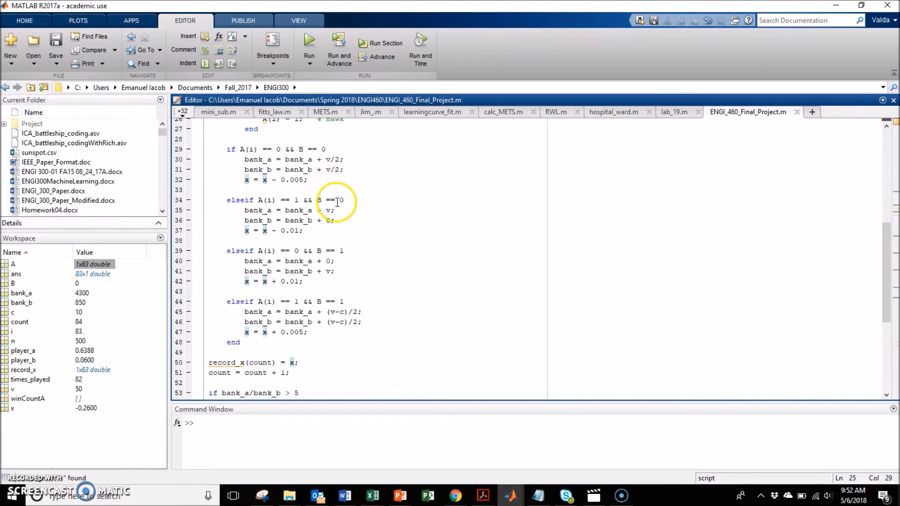
mouse_move(300, 261)
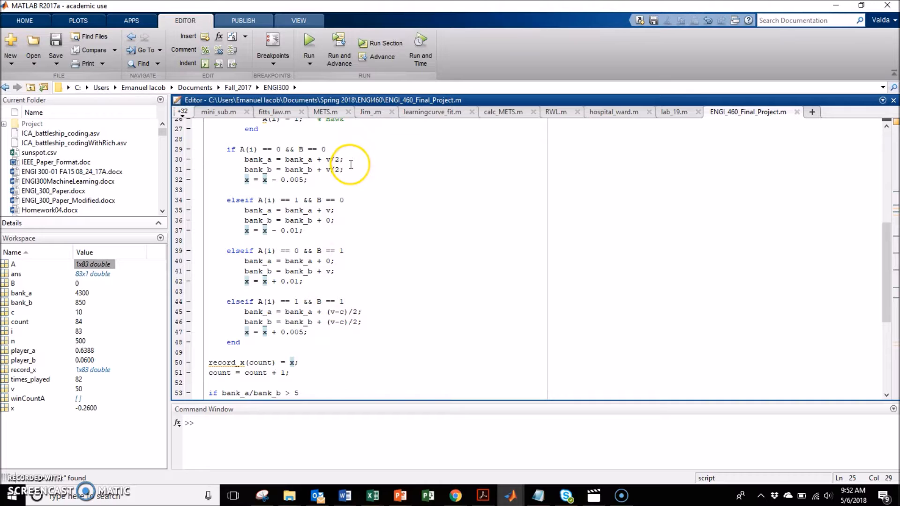
mouse_move(871, 265)
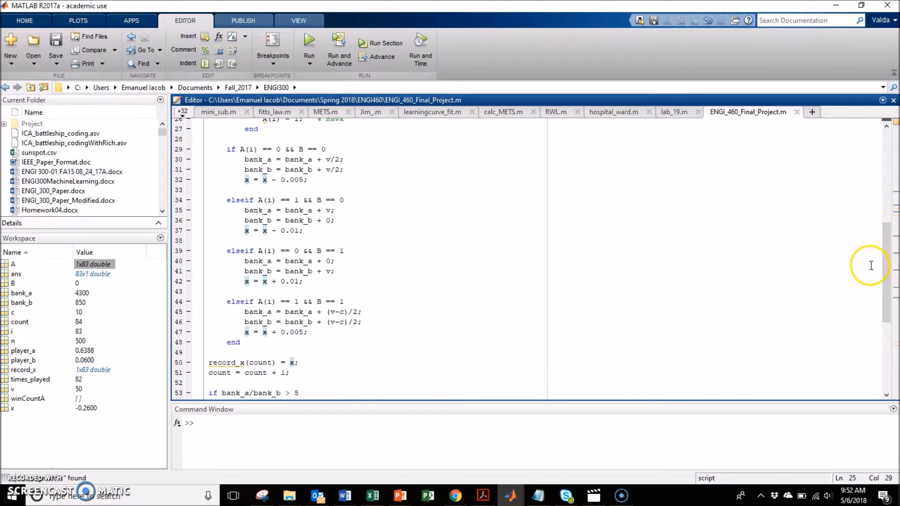
scroll(down, 3)
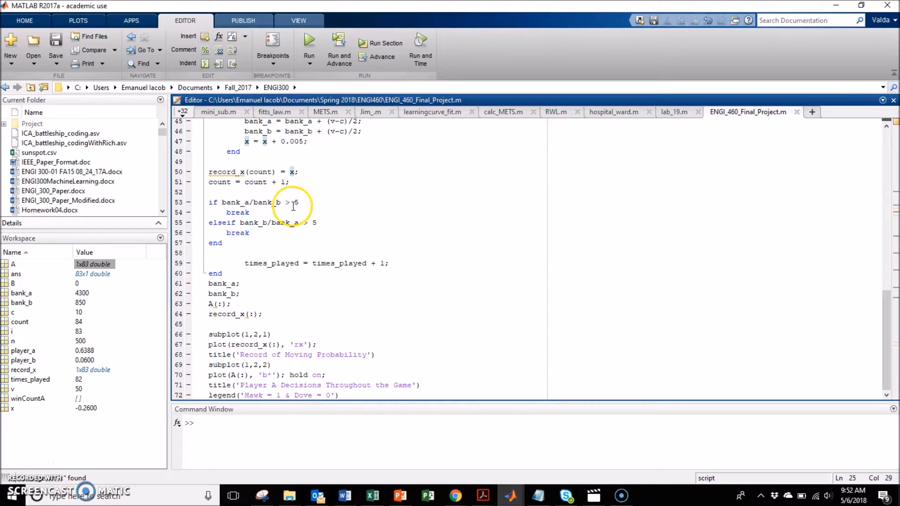
mouse_move(298, 205)
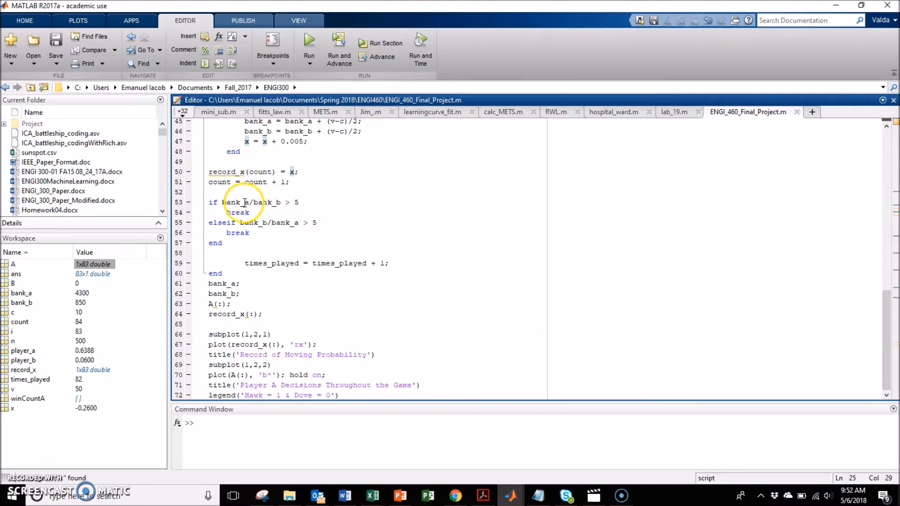
mouse_move(284, 202)
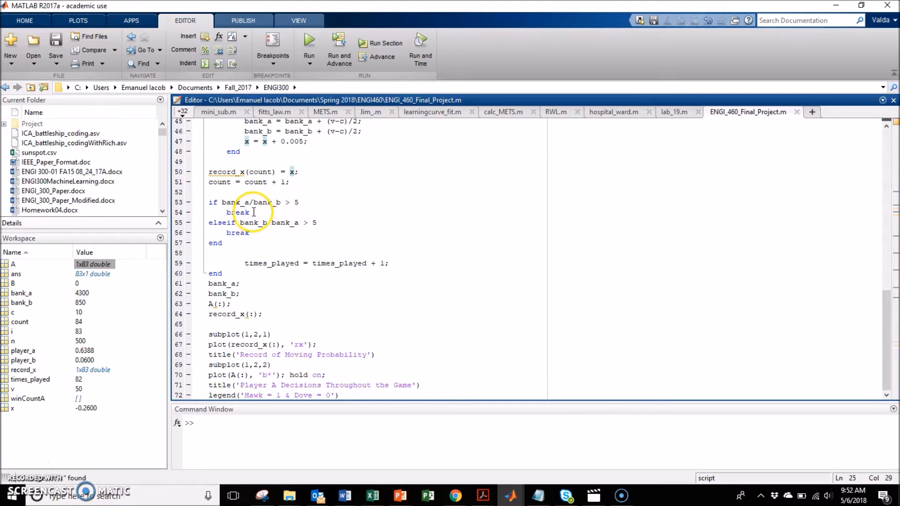
mouse_move(327, 265)
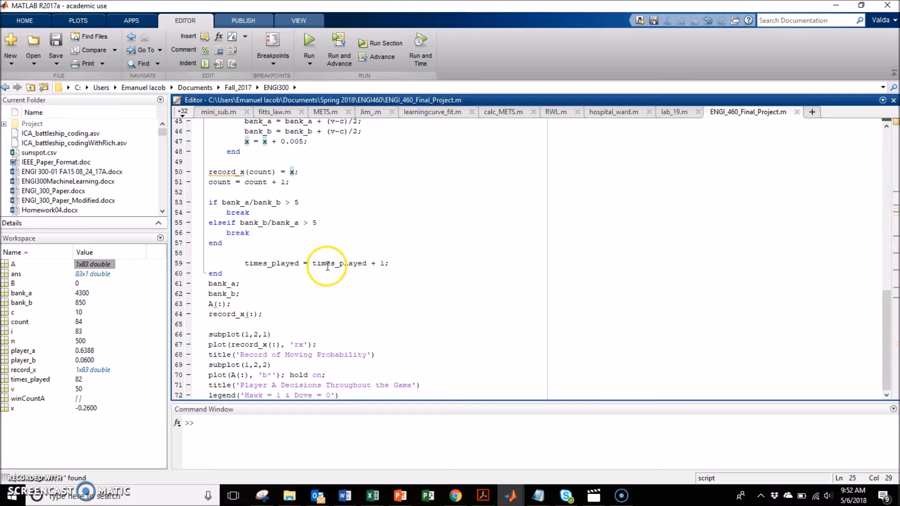
mouse_move(889, 302)
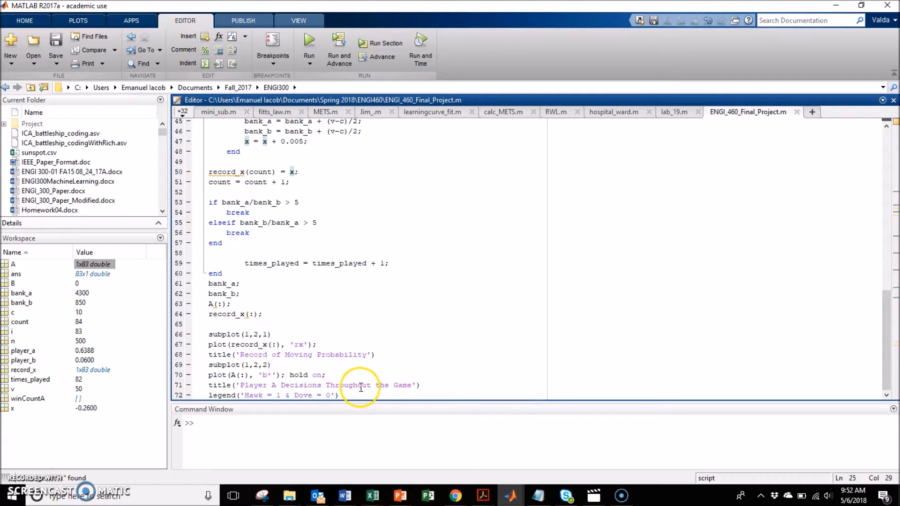
key(alt+tab)
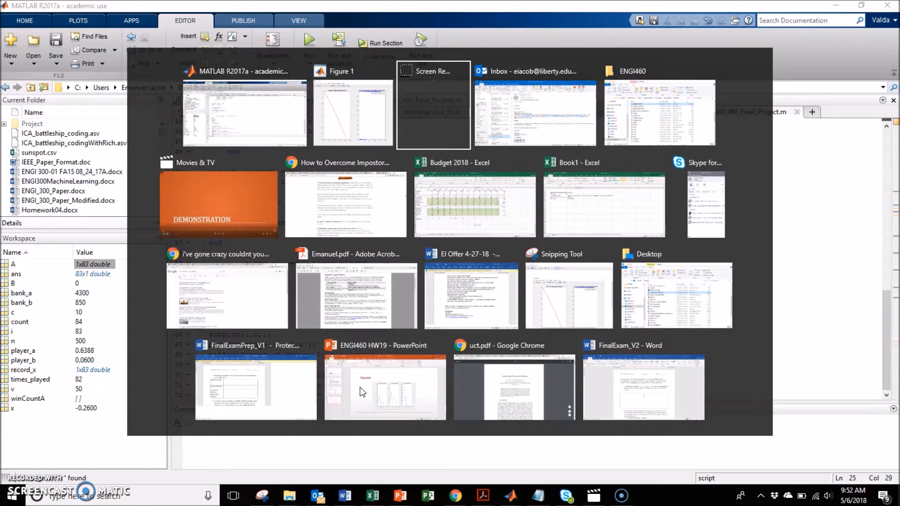
click(353, 115)
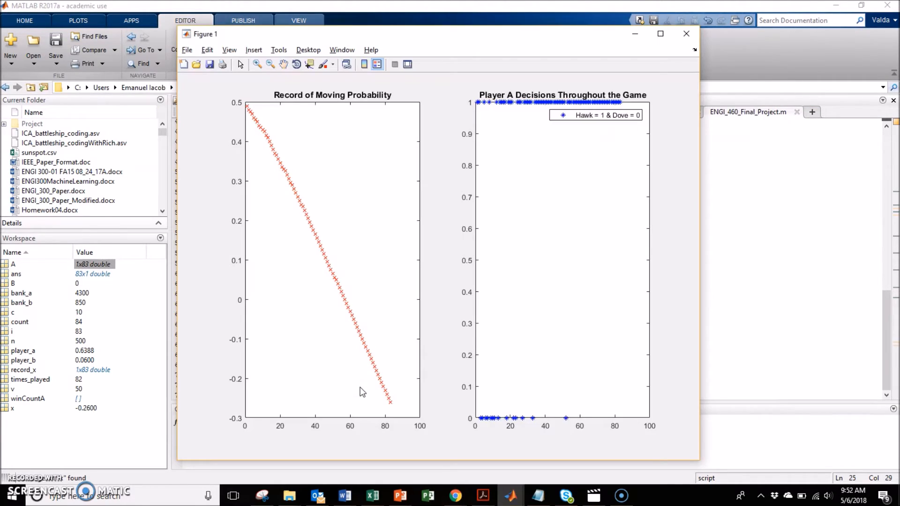
mouse_move(502, 141)
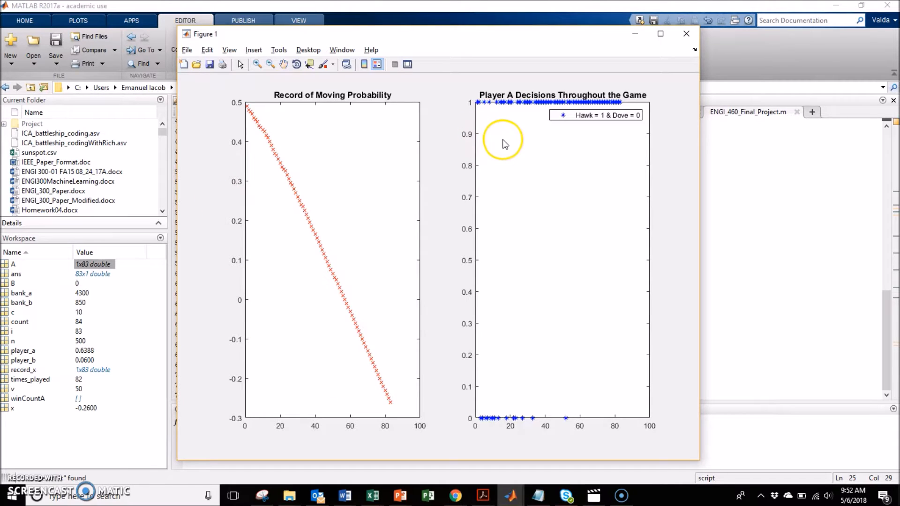
mouse_move(486, 122)
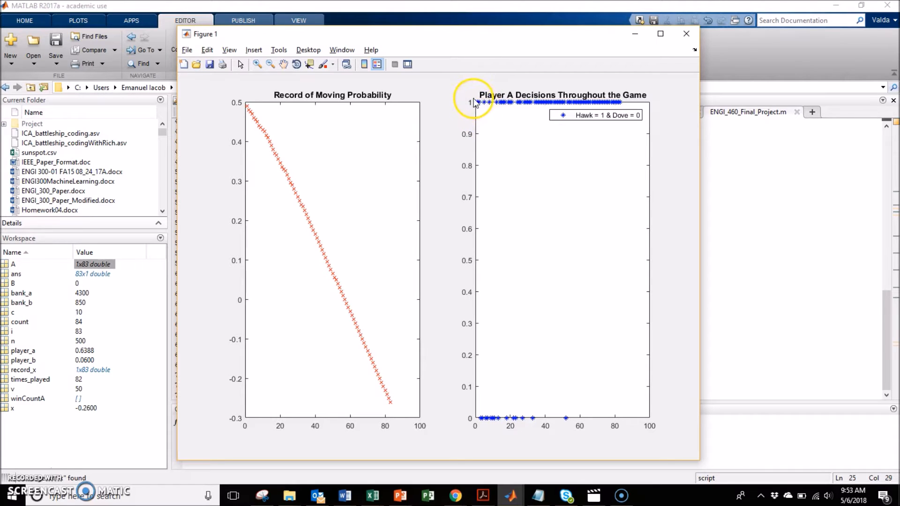
mouse_move(481, 438)
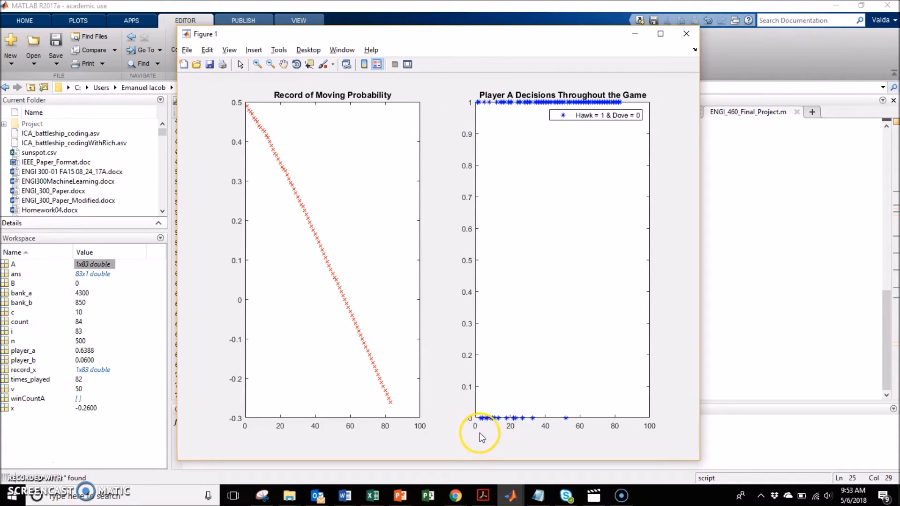
mouse_move(481, 410)
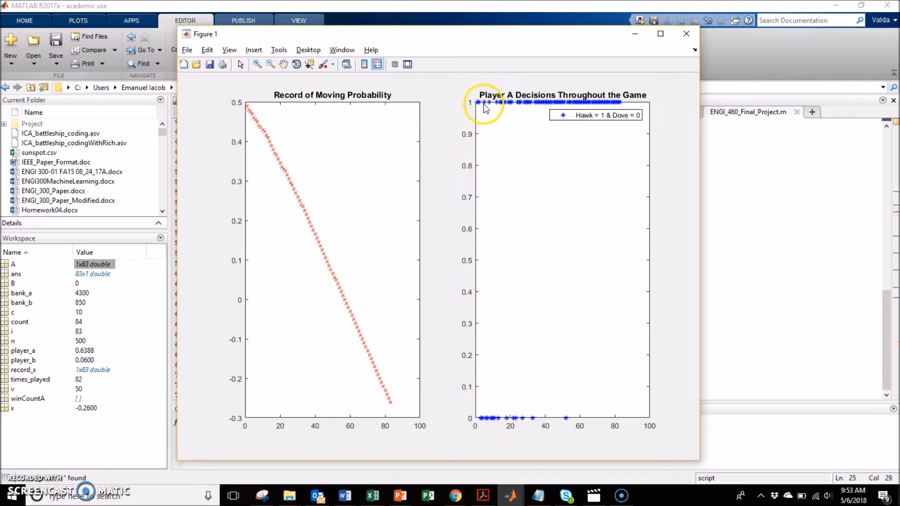
mouse_move(502, 346)
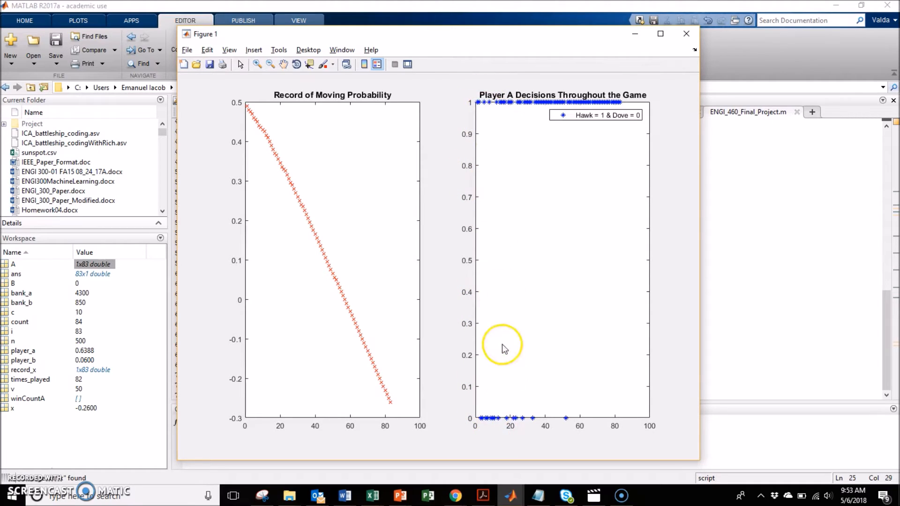
mouse_move(250, 106)
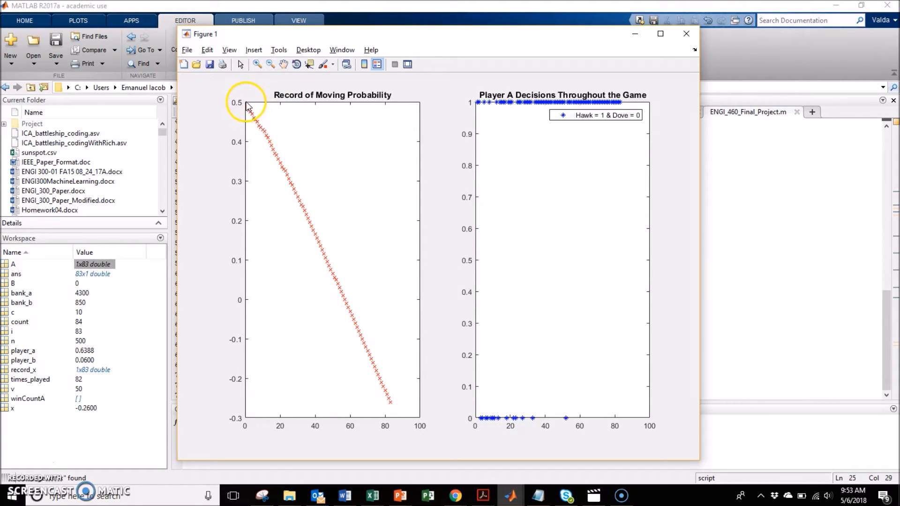
mouse_move(250, 112)
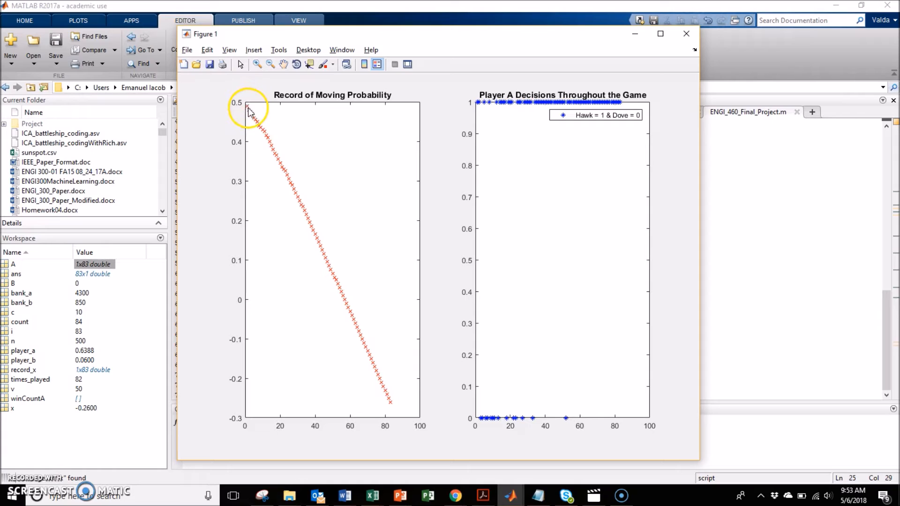
mouse_move(259, 125)
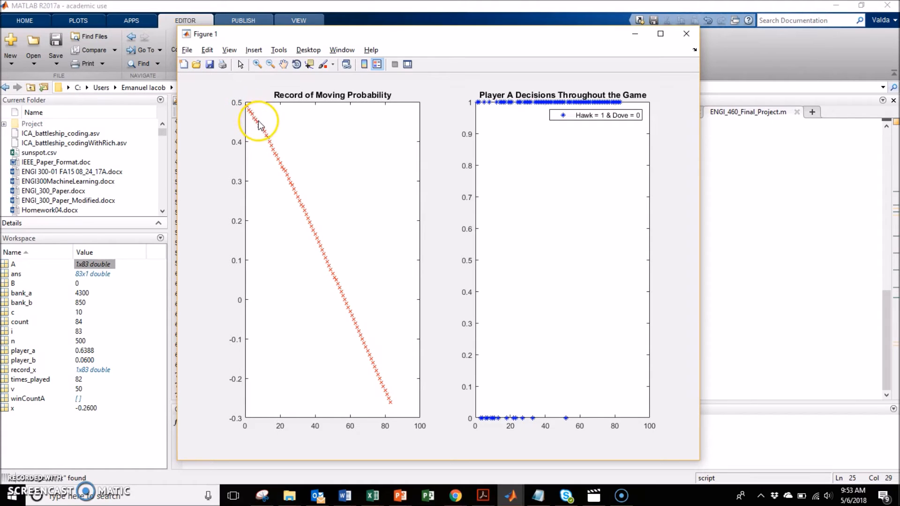
mouse_move(266, 138)
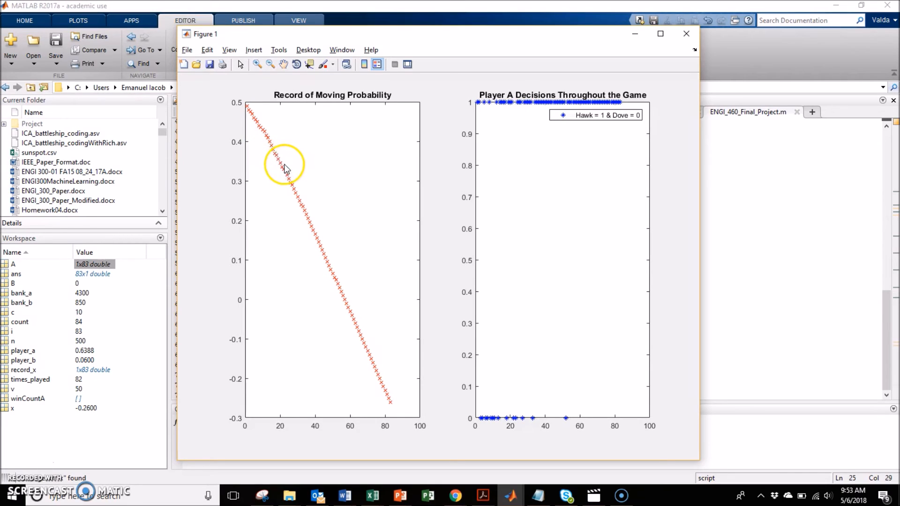
mouse_move(289, 180)
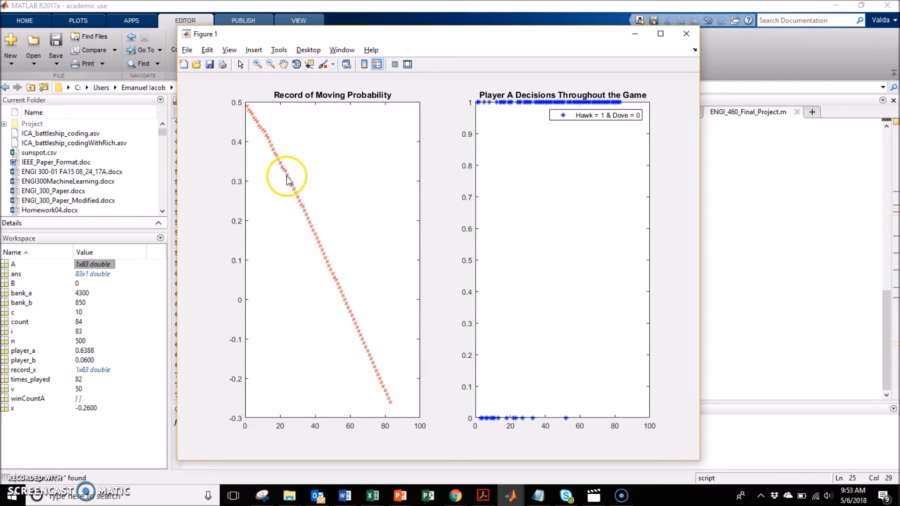
mouse_move(339, 273)
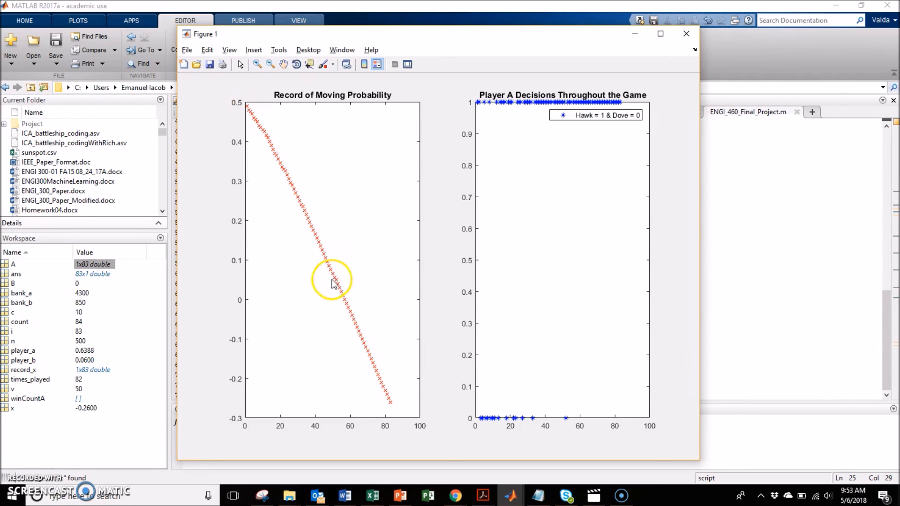
mouse_move(536, 159)
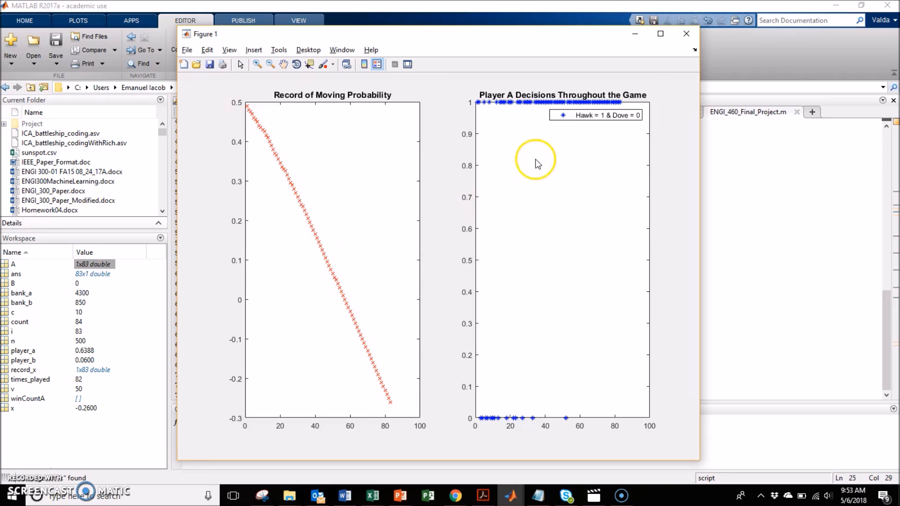
mouse_move(603, 103)
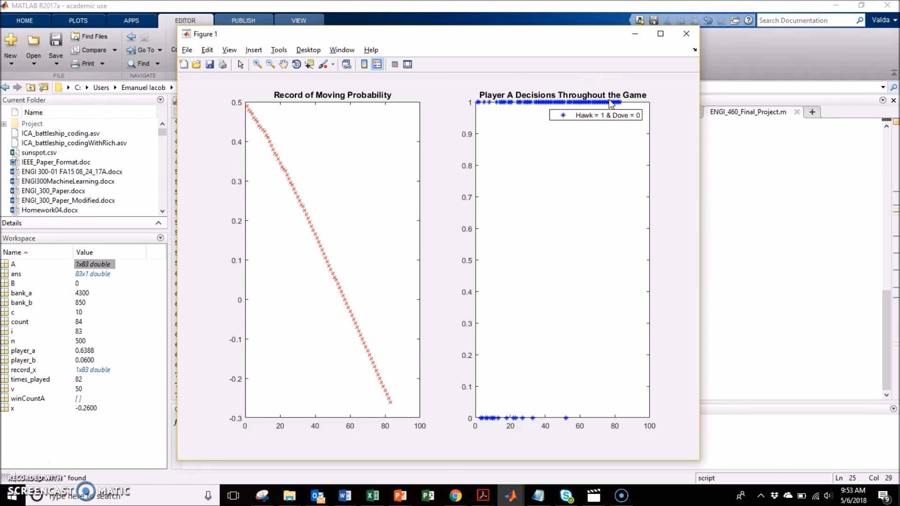
click(685, 34)
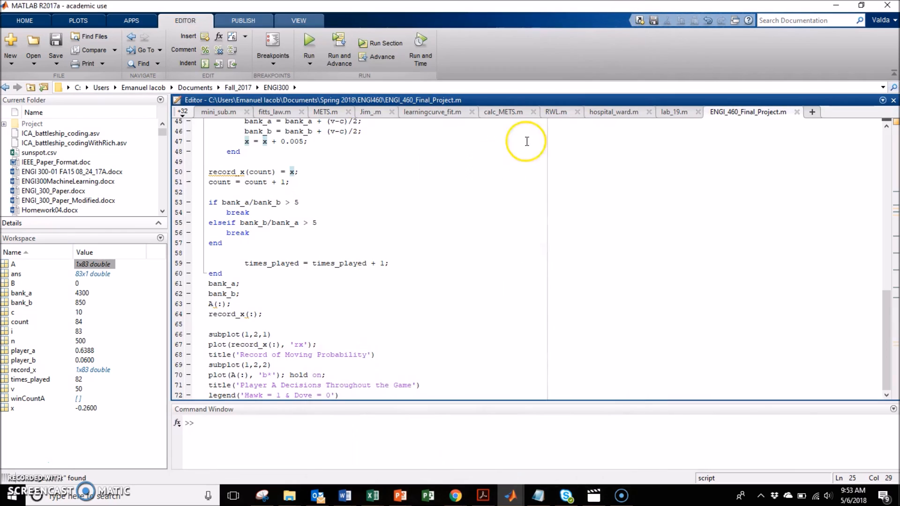
mouse_move(481, 181)
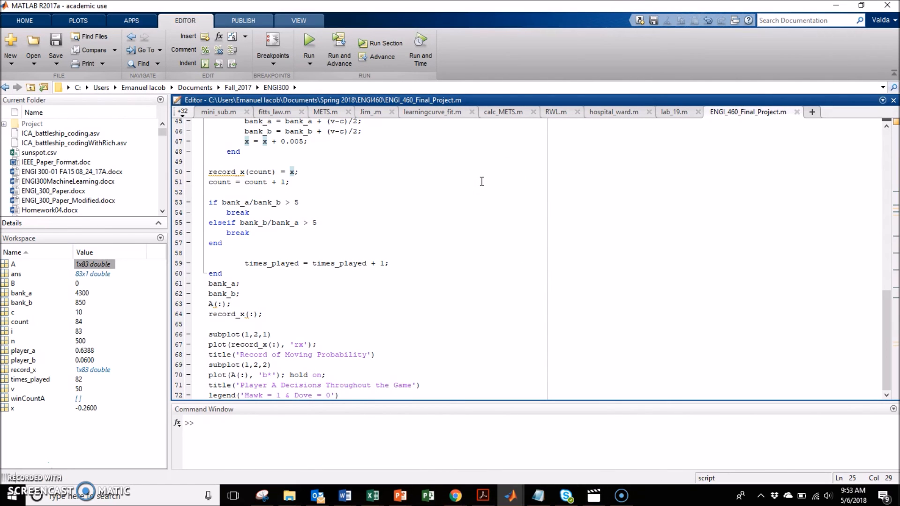